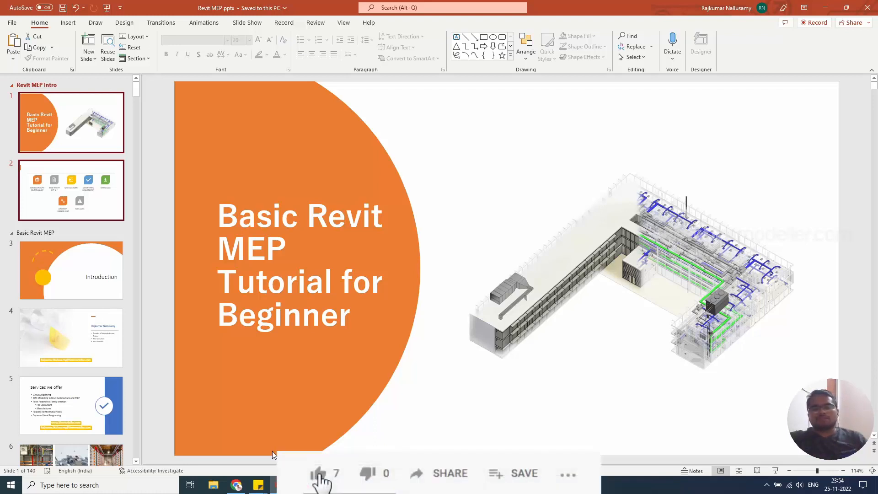
# - Switch to the Chrome YouTube tab with Revit MEP Tutorial 01 and scroll down to the comments
pyautogui.click(317, 474)
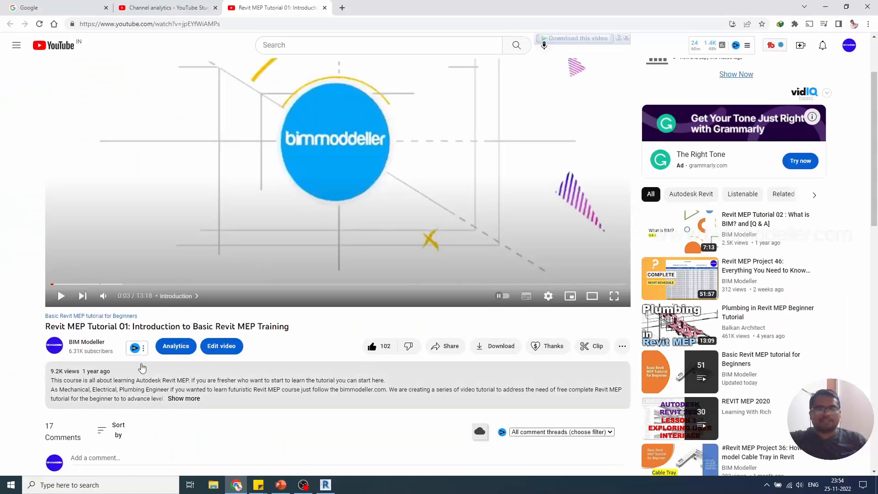
pyautogui.scroll(-3)
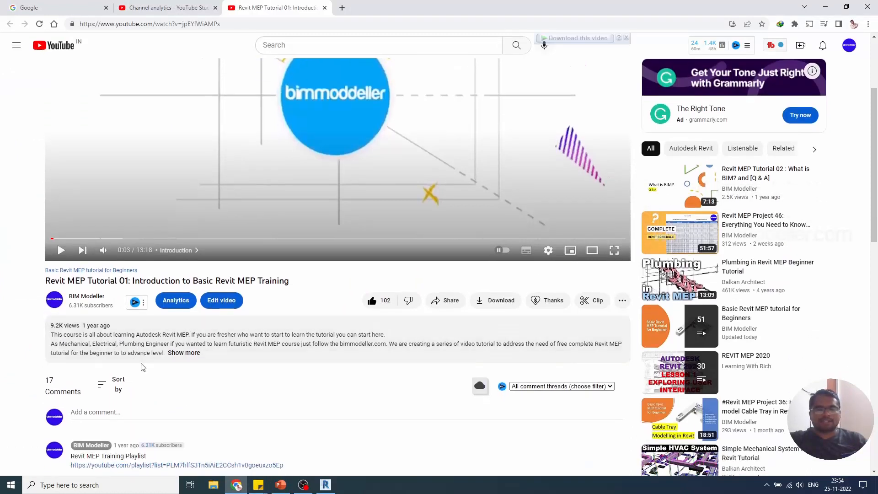